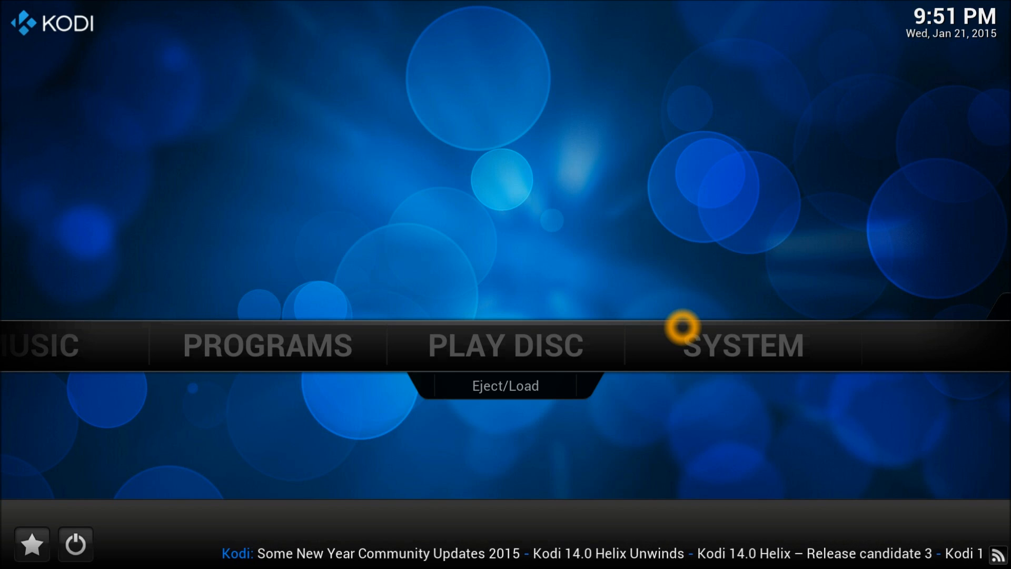
pyautogui.moveTo(626, 387)
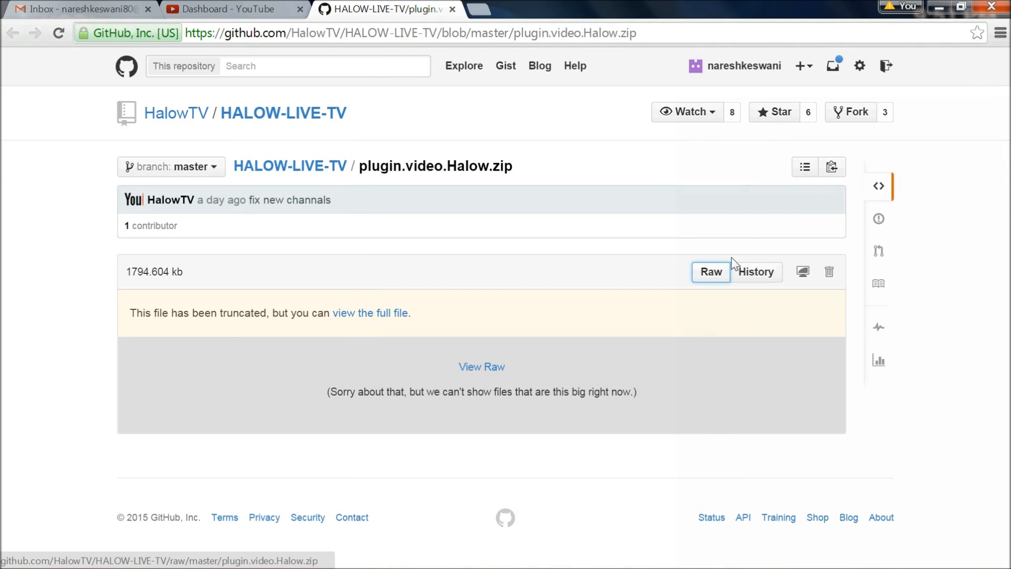
pyautogui.moveTo(687, 116)
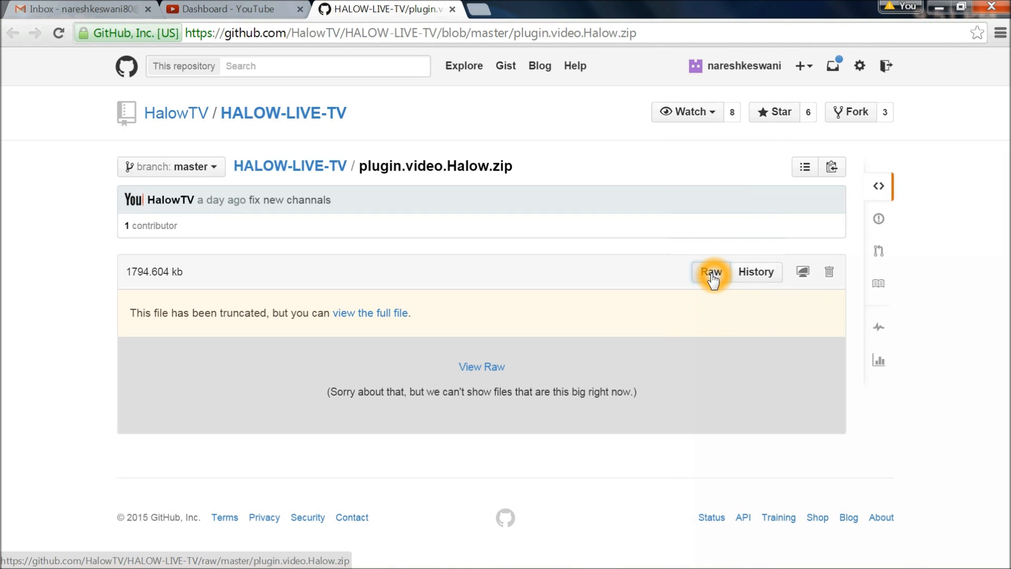
# Download the raw plugin.video.Halow.zip from the HALOW-LIVE-TV GitHub repository
pyautogui.click(711, 272)
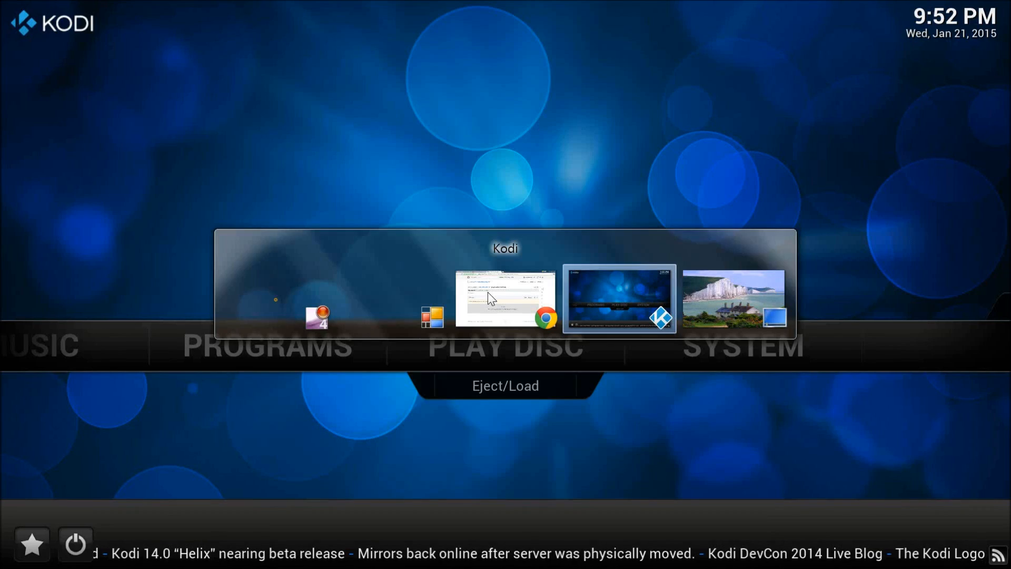
# Bring Kodi to the front and open System > Add-ons > Install from zip file
pyautogui.click(743, 345)
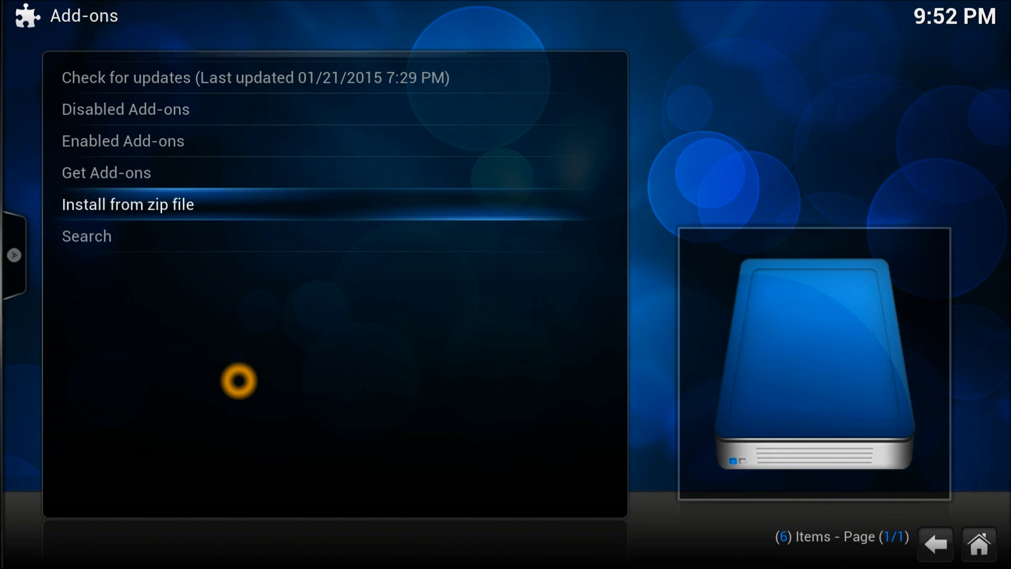
pyautogui.click(128, 205)
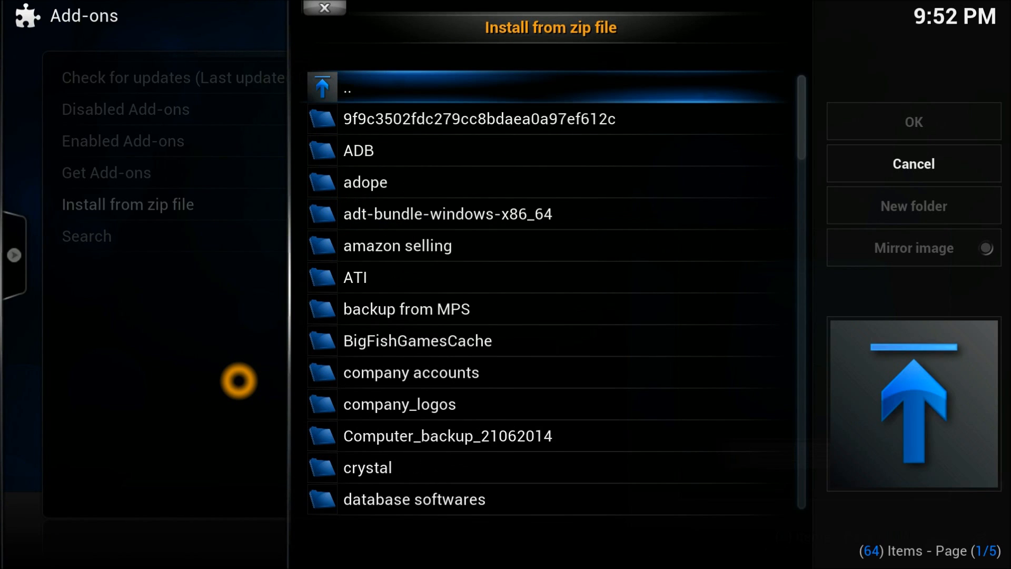
# Browse through the home folder into the Downloads folder
pyautogui.click(480, 118)
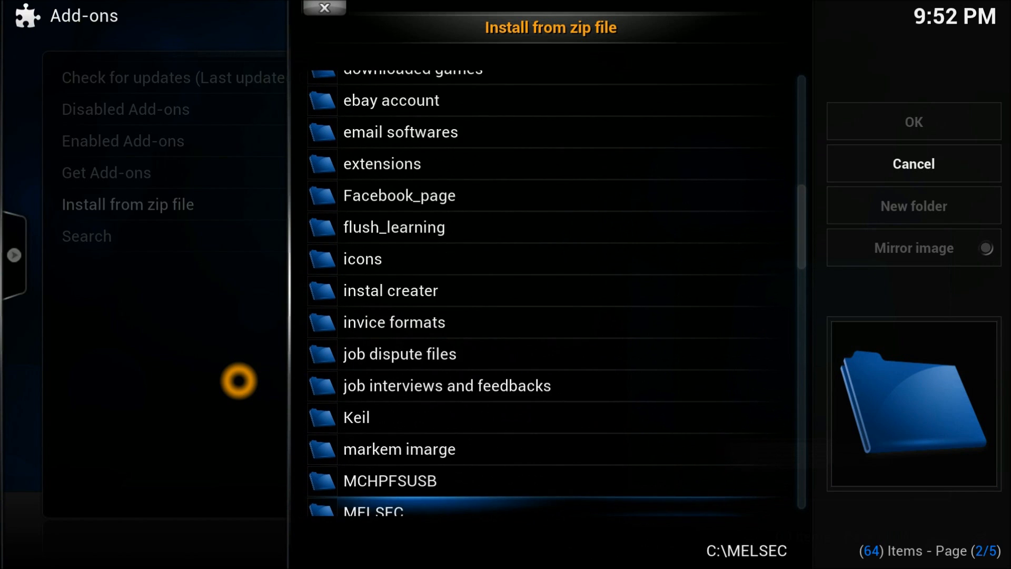
pyautogui.scroll(-3)
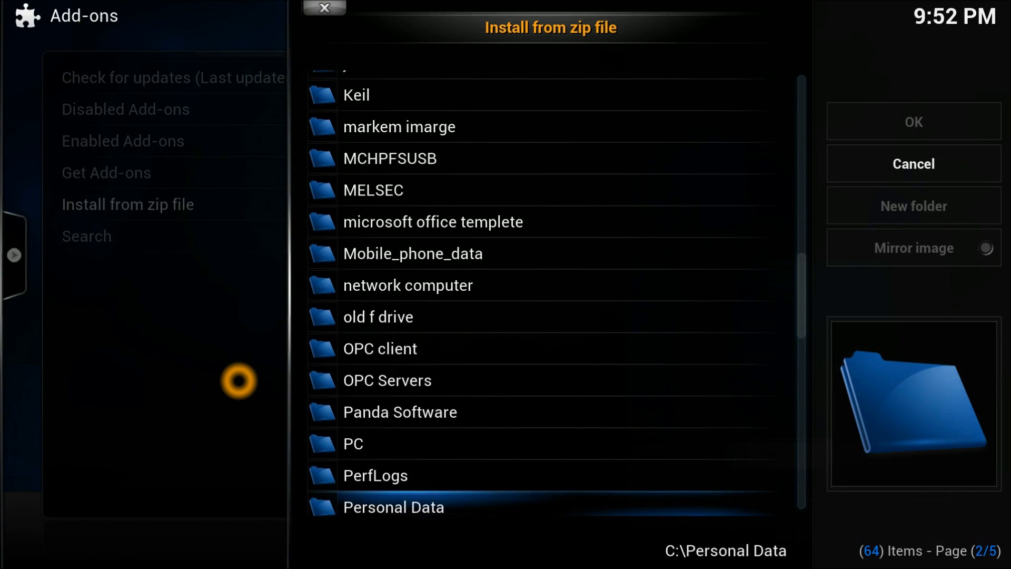
pyautogui.scroll(-3)
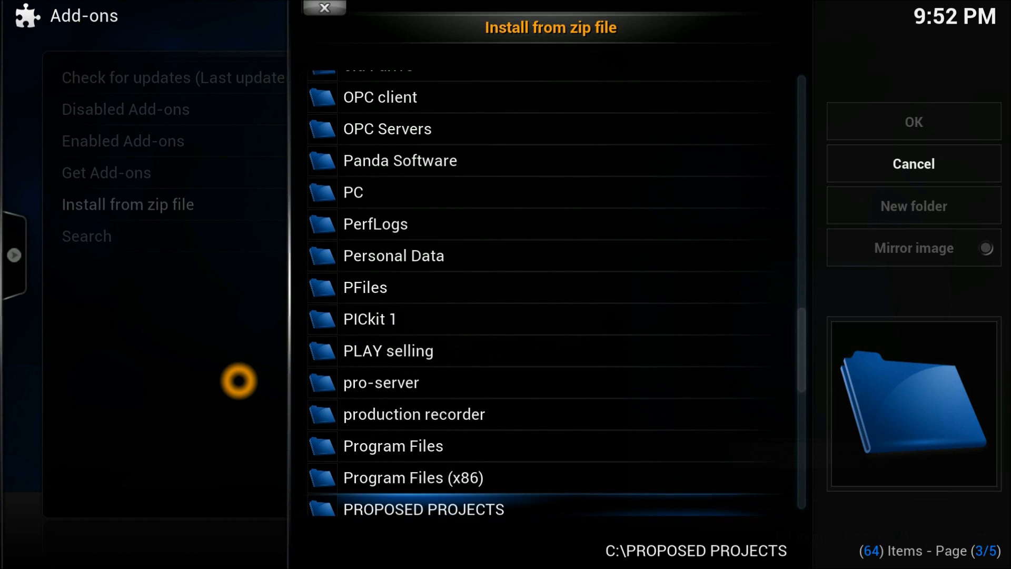
pyautogui.scroll(-3)
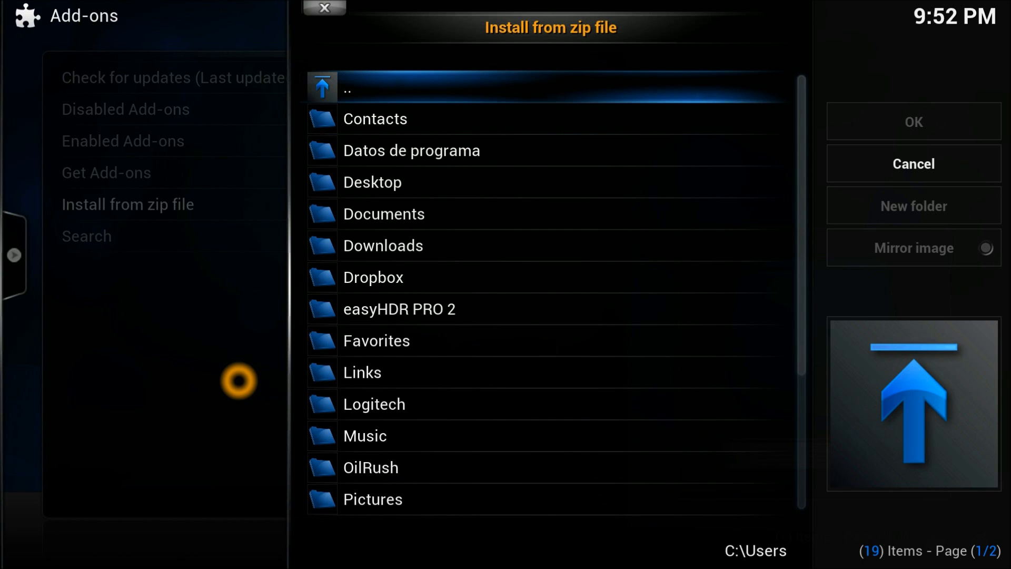
pyautogui.click(384, 213)
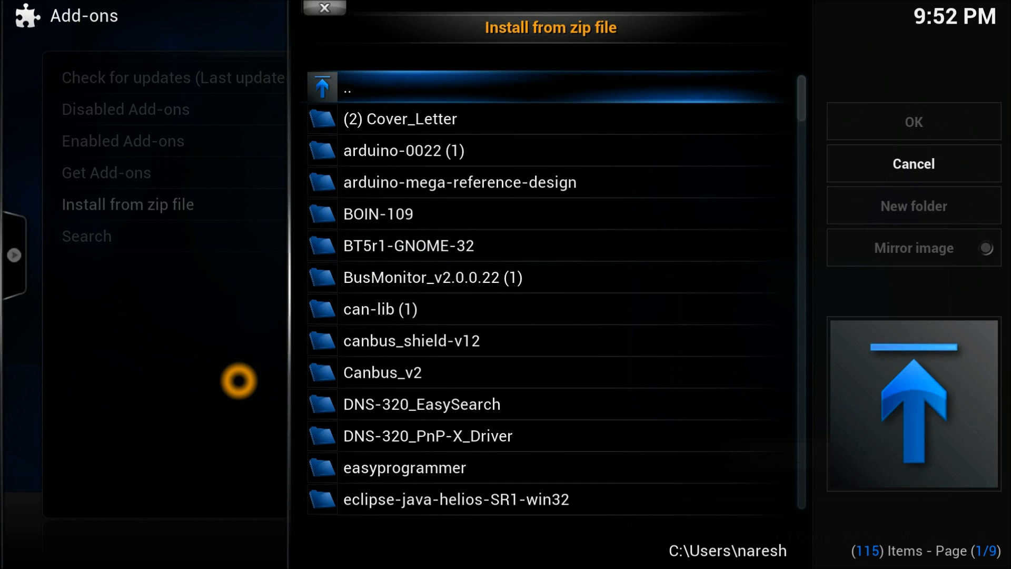
pyautogui.click(380, 308)
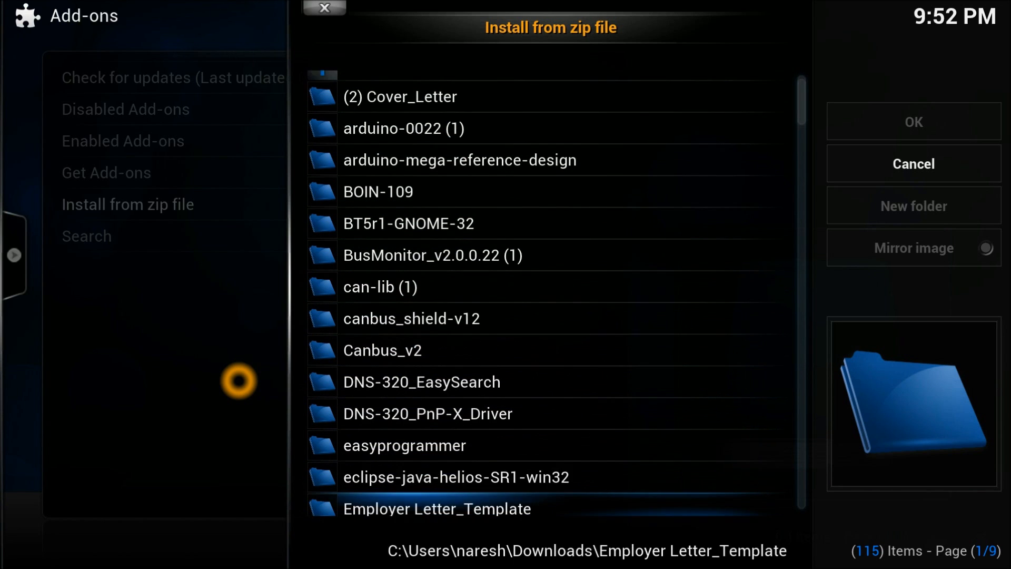
# Install plugin.video.Halow.zip from the Downloads folder
pyautogui.scroll(-3)
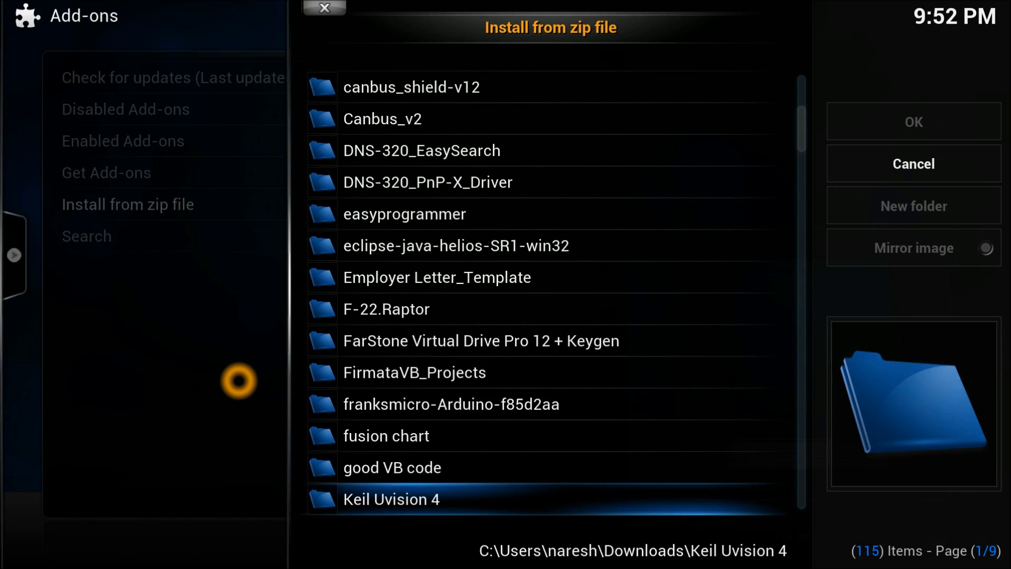
pyautogui.scroll(-3)
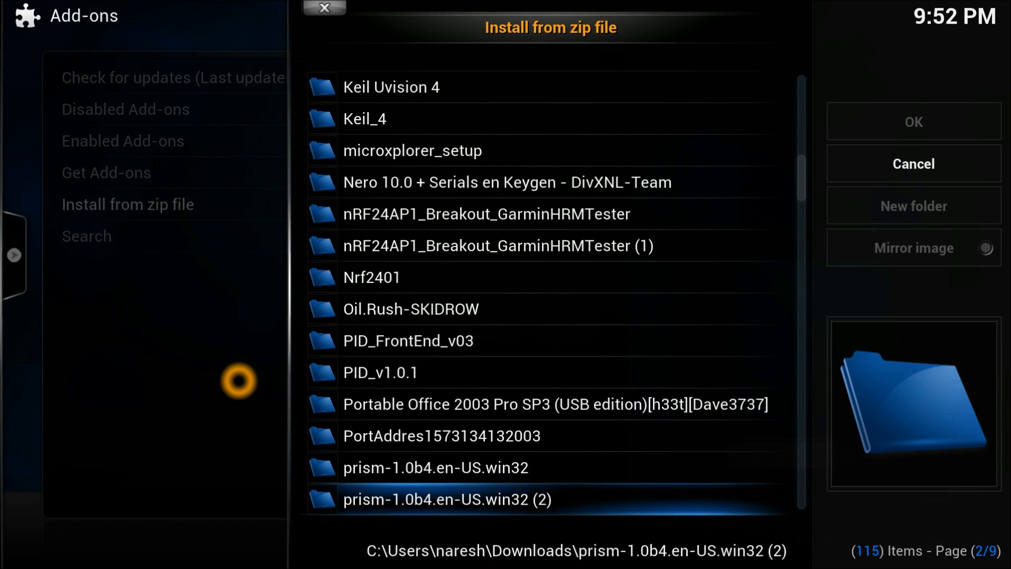
pyautogui.scroll(-3)
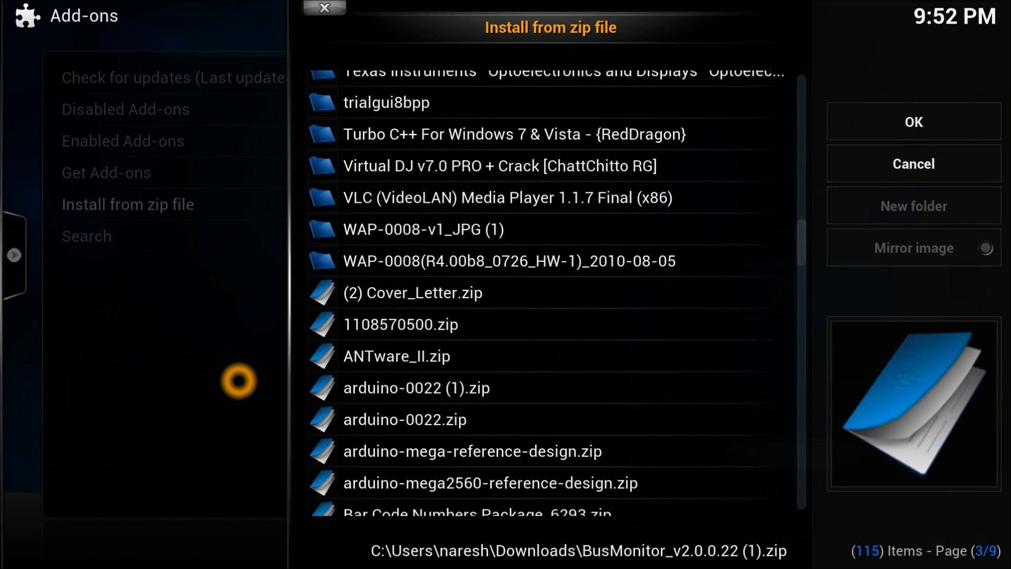
pyautogui.scroll(-3)
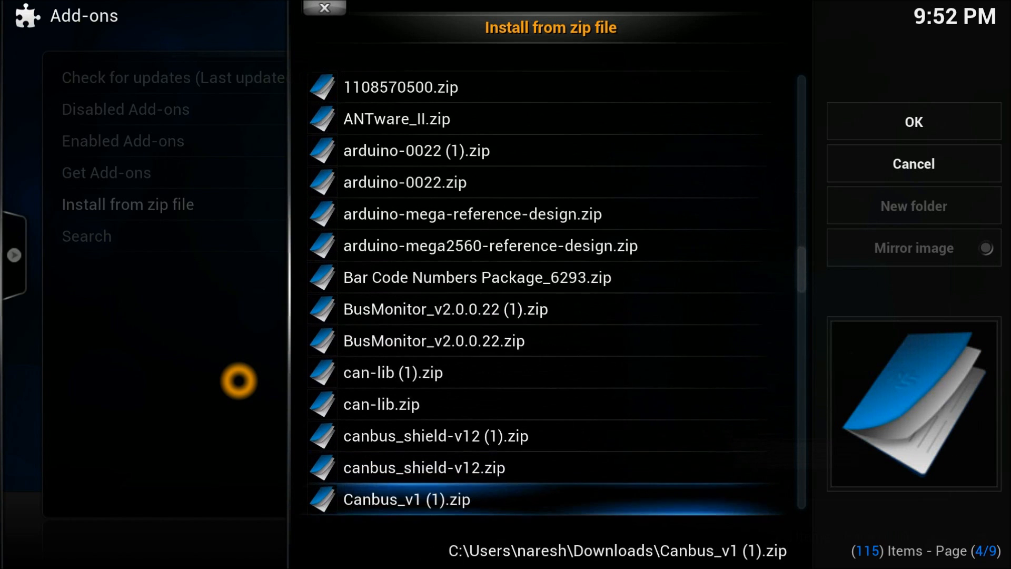
pyautogui.scroll(-3)
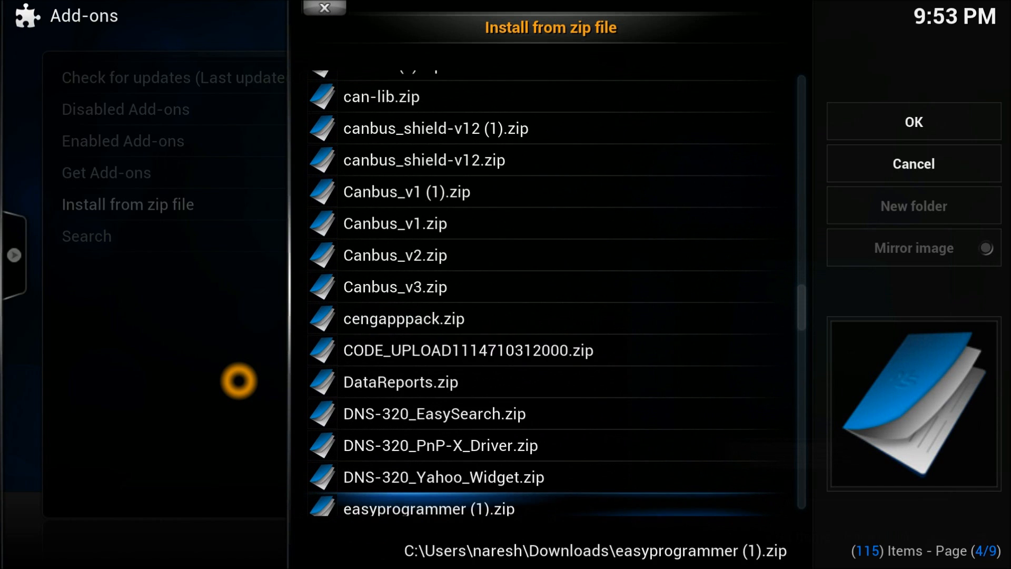
pyautogui.scroll(-3)
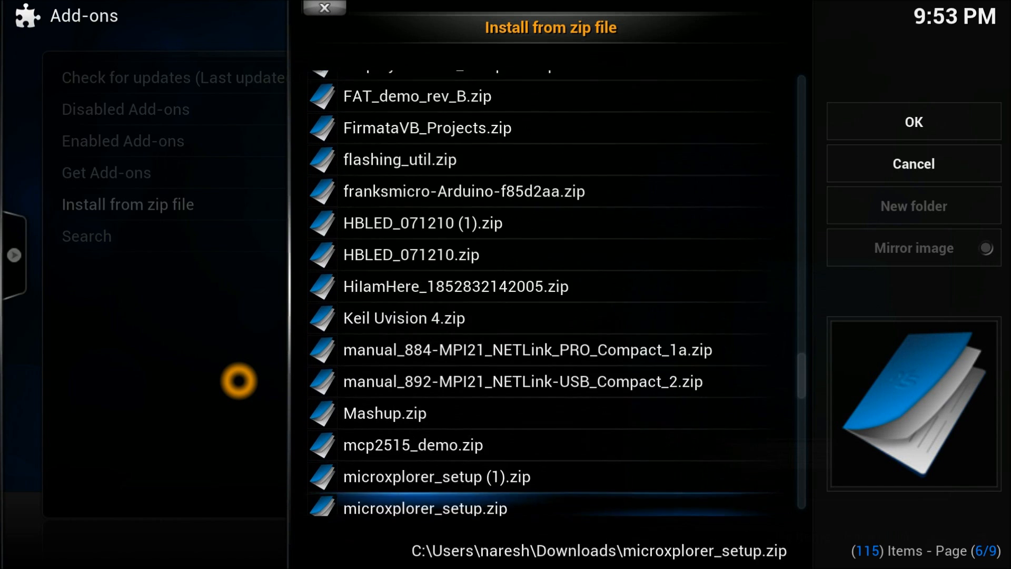
pyautogui.scroll(-3)
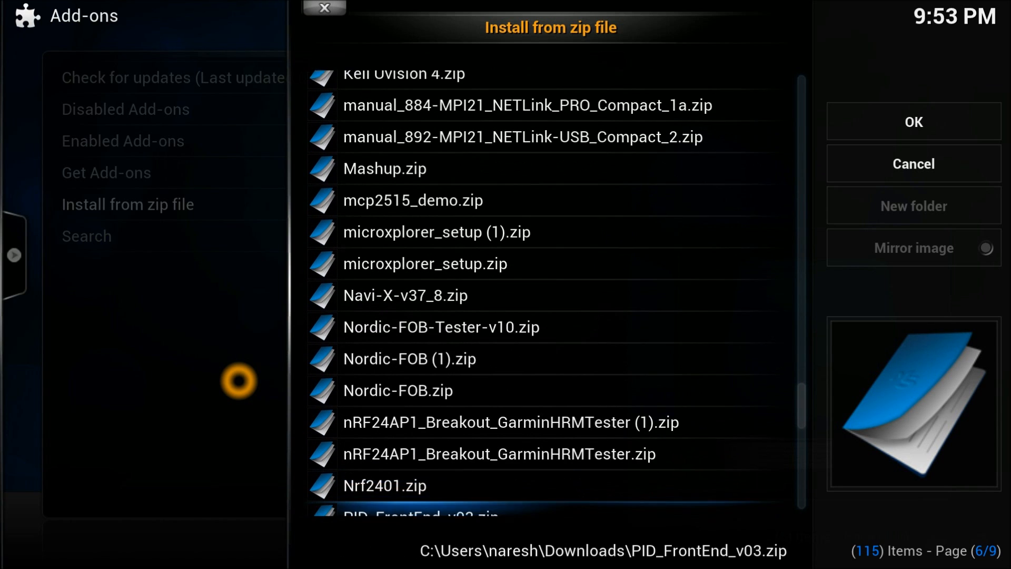
pyautogui.scroll(-3)
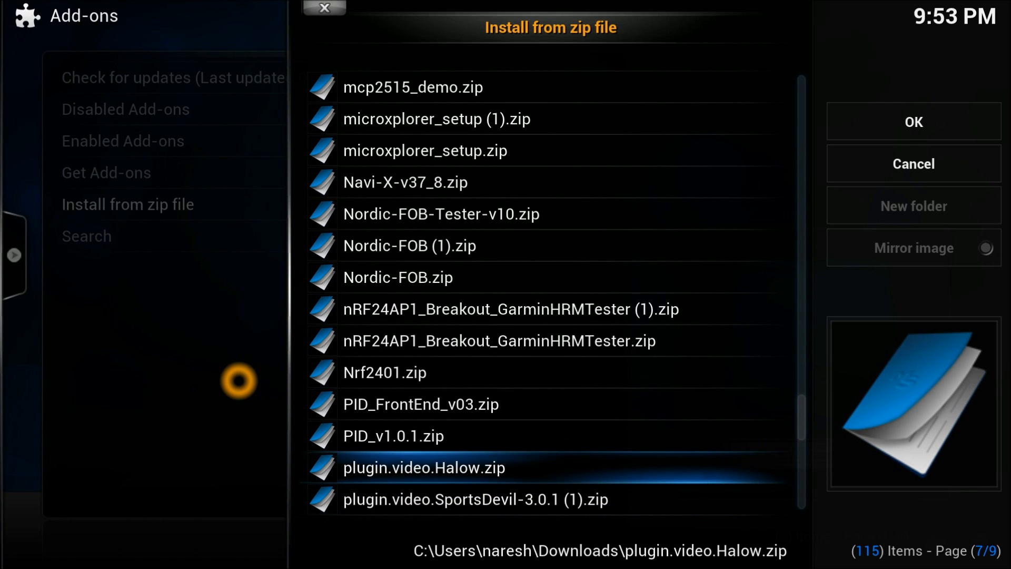
pyautogui.click(913, 121)
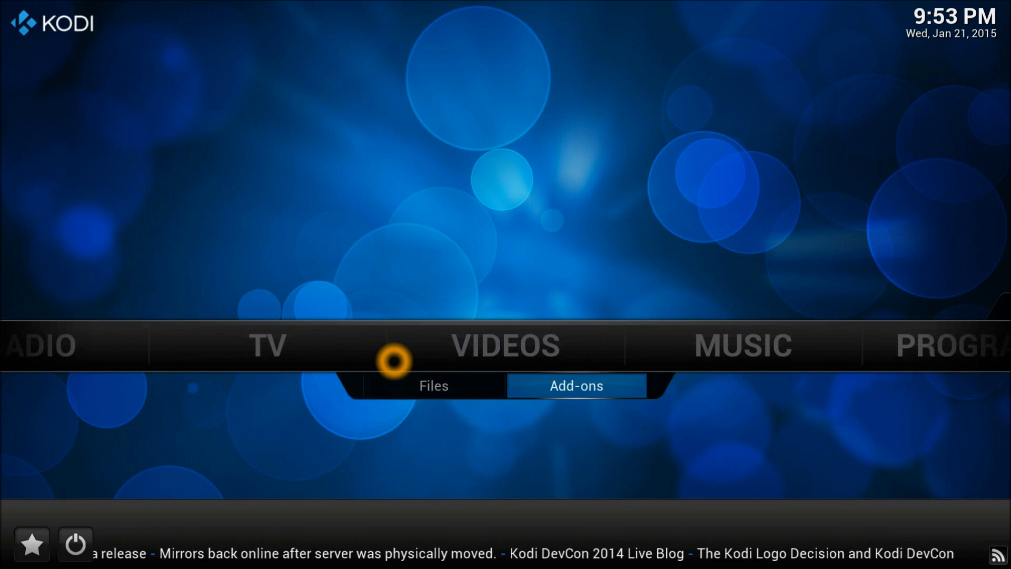
# Launch HALOW LIVE from the Videos > Add-ons list
pyautogui.click(575, 385)
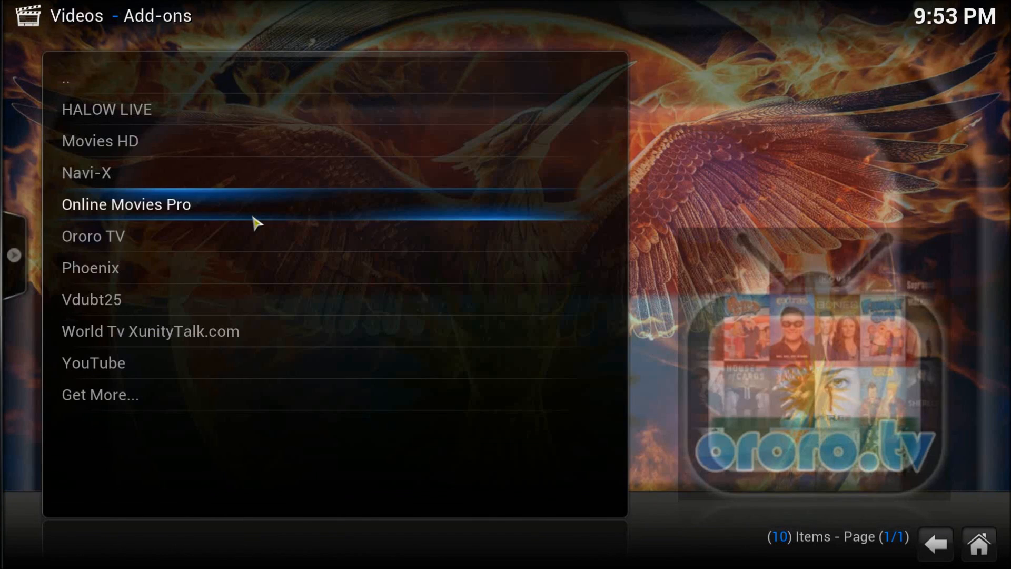
pyautogui.click(106, 109)
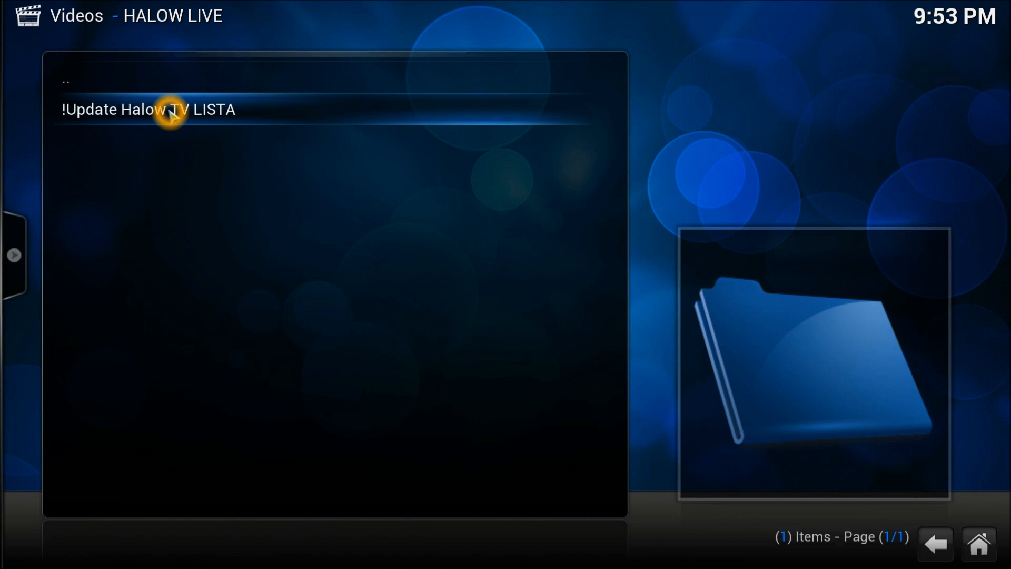
# Run '!Update Halow TV LISTA', then enter the 01 SPORT LIVE TV category
pyautogui.click(148, 109)
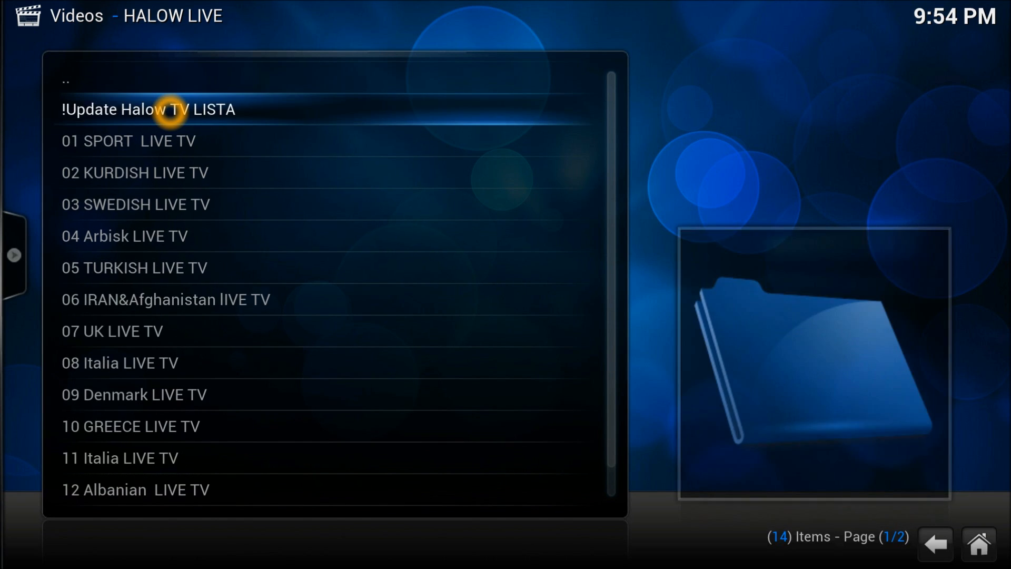
pyautogui.press('Down')
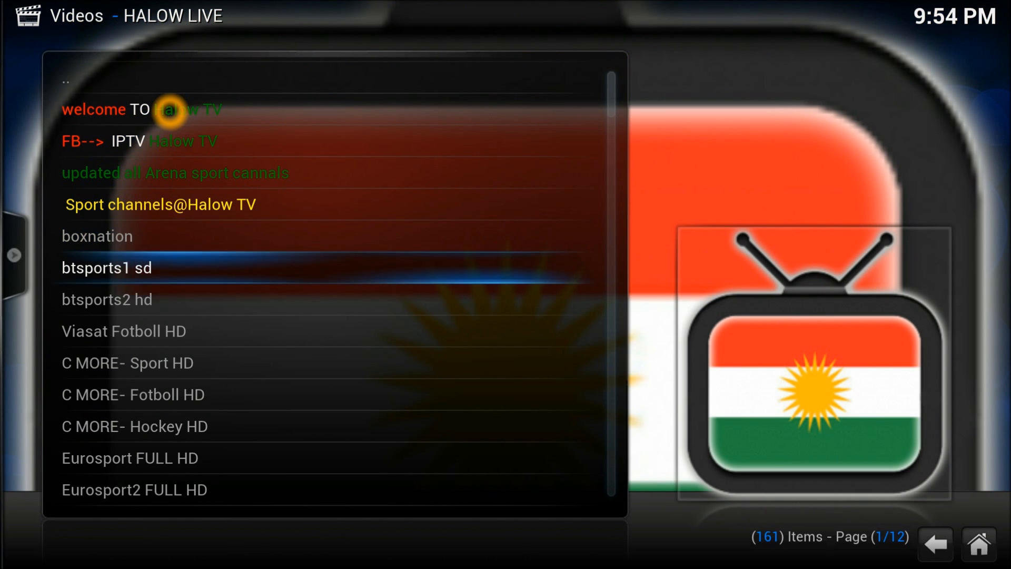
# Scroll down the sport channel list to ESPN HD and start the live stream
pyautogui.scroll(-3)
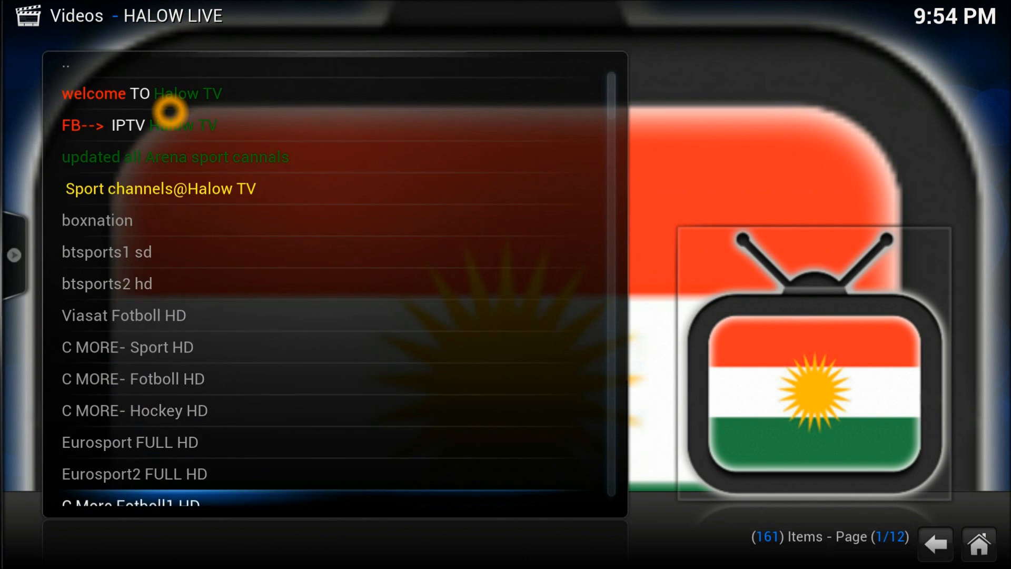
pyautogui.scroll(-3)
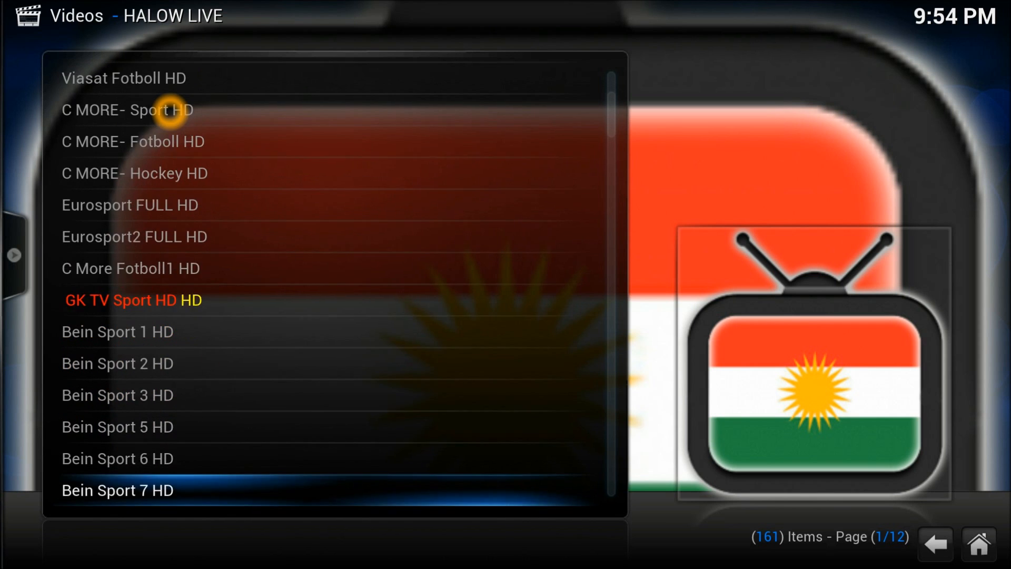
pyautogui.scroll(-3)
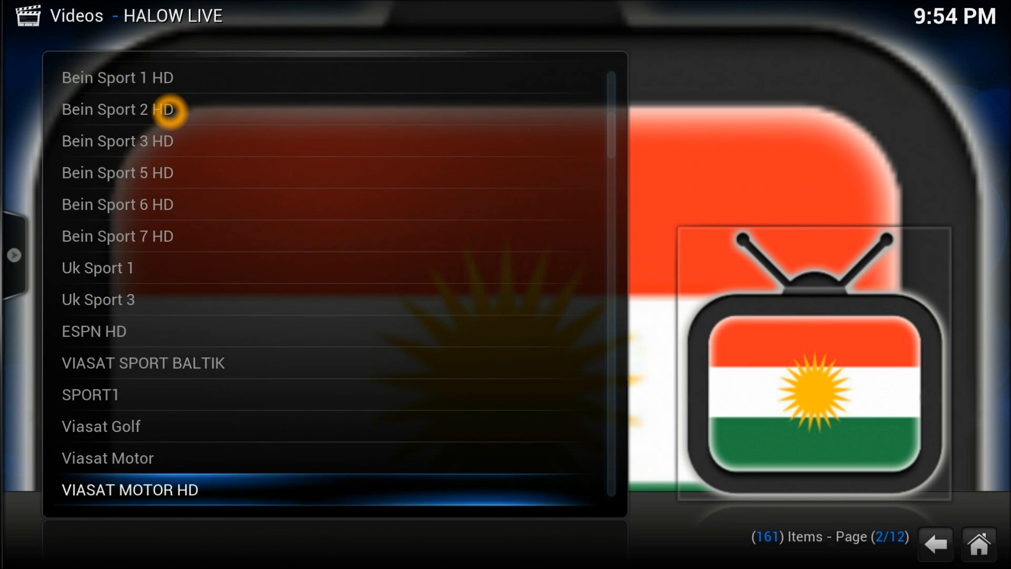
pyautogui.scroll(-3)
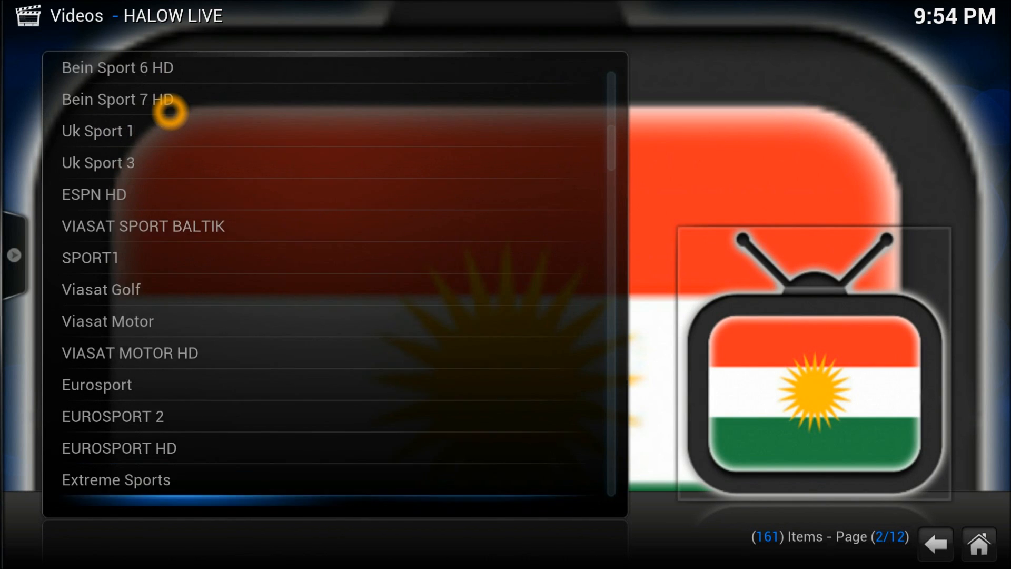
pyautogui.scroll(-3)
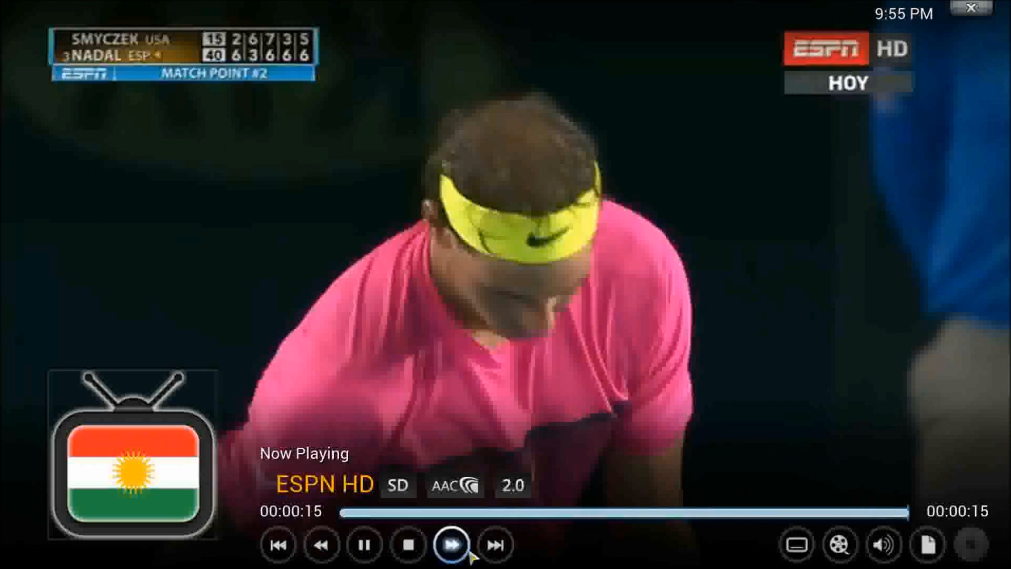
# Stop the ESPN HD stream and return to the HALOW LIVE categories
pyautogui.click(407, 543)
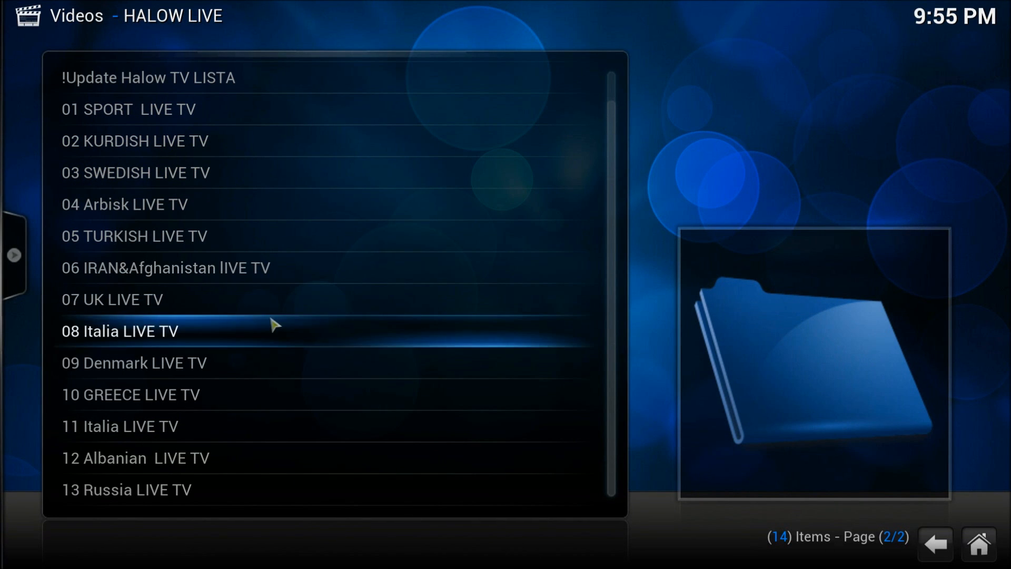
pyautogui.moveTo(256, 426)
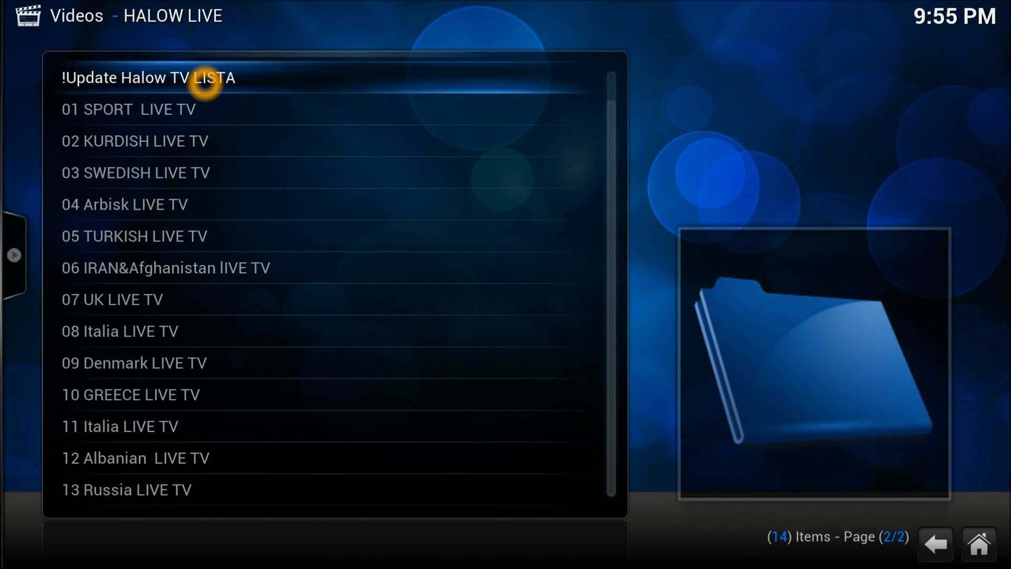
# Run '!Update Halow TV LISTA' again and let it work
pyautogui.click(149, 78)
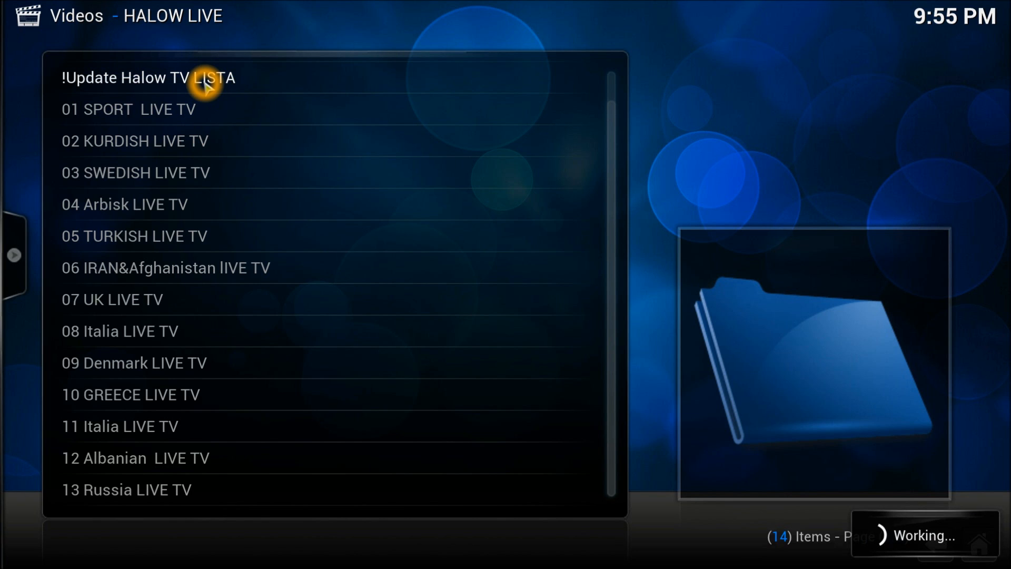